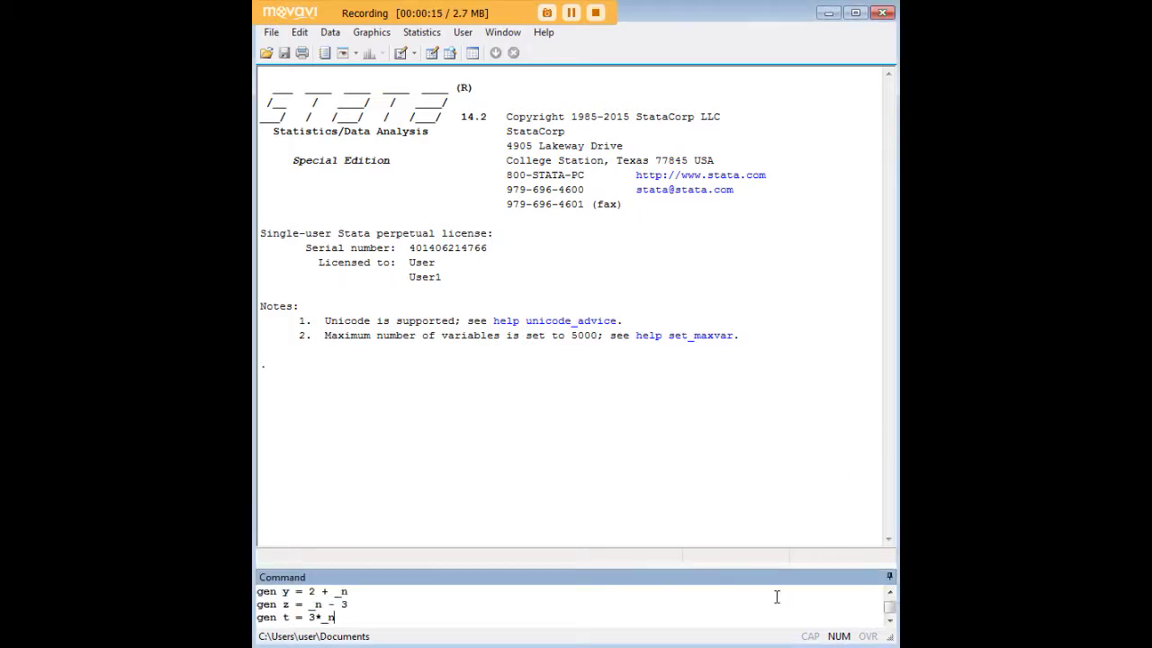
Run set obs 100 and generate x=_n, y=2+_n, z=_n-3, t=3*_n.
{"action": "key", "text": "Return"}
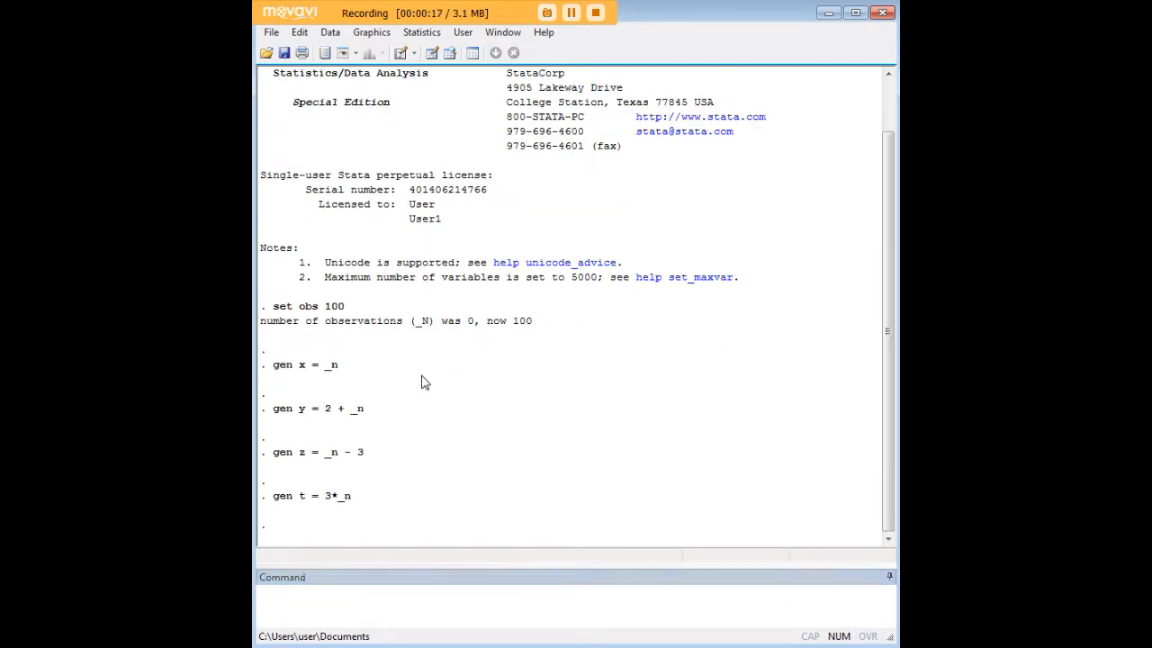
{"action": "double_click", "coordinate": [309, 306]}
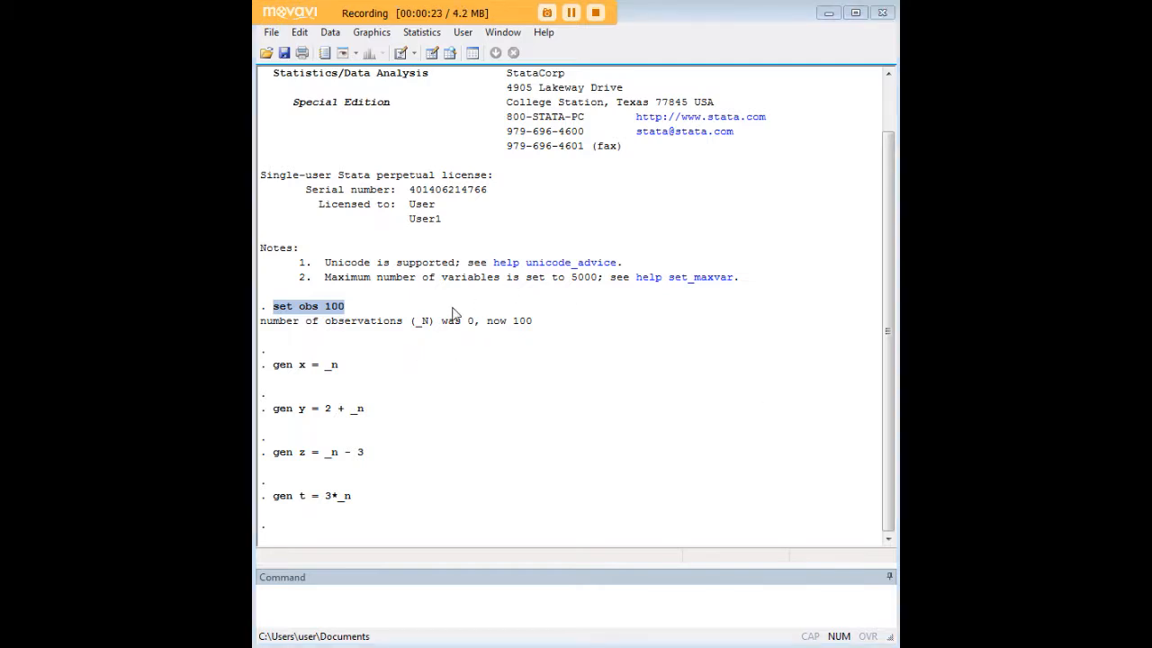
{"action": "mouse_move", "coordinate": [360, 376]}
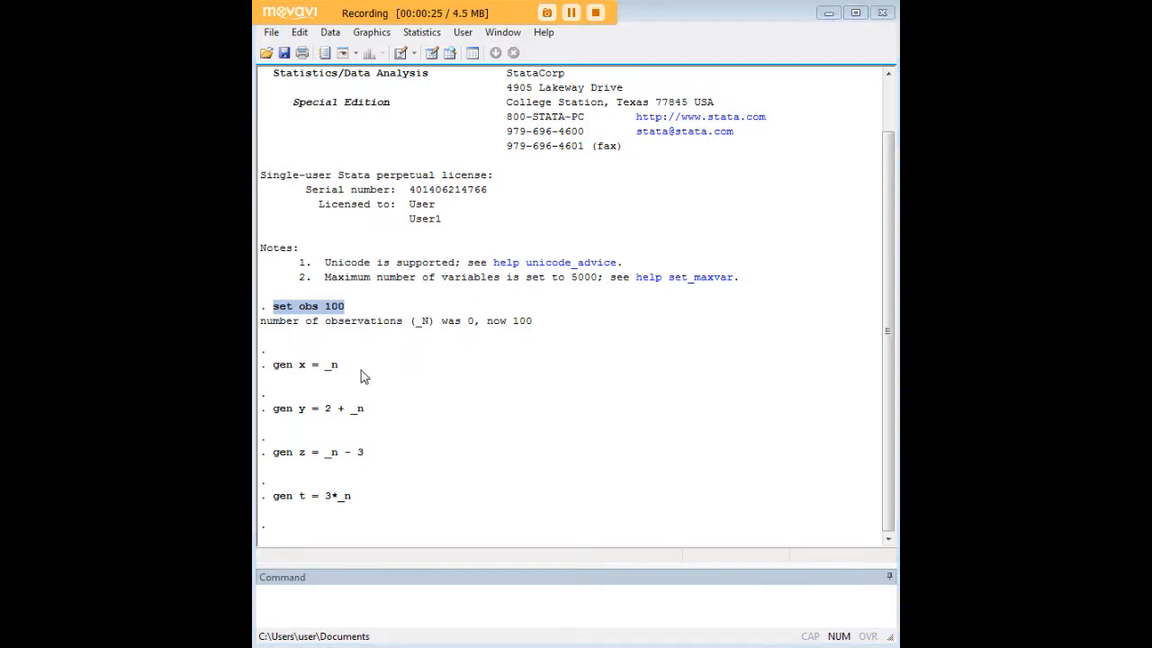
{"action": "mouse_move", "coordinate": [279, 372]}
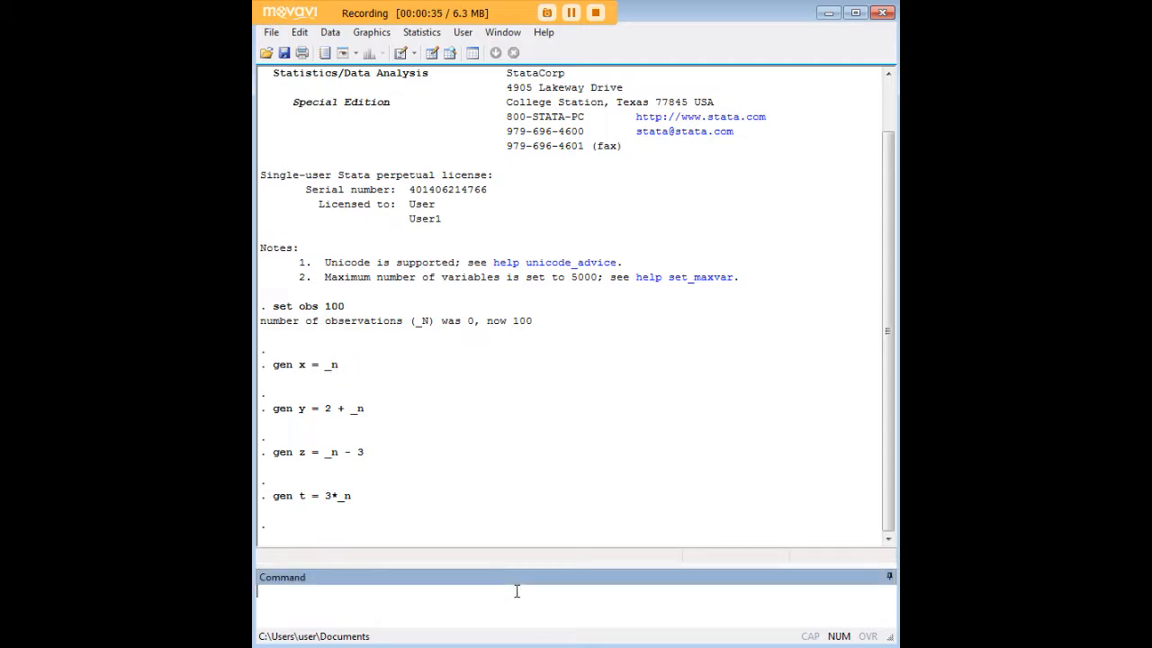
{"action": "left_click", "coordinate": [432, 52]}
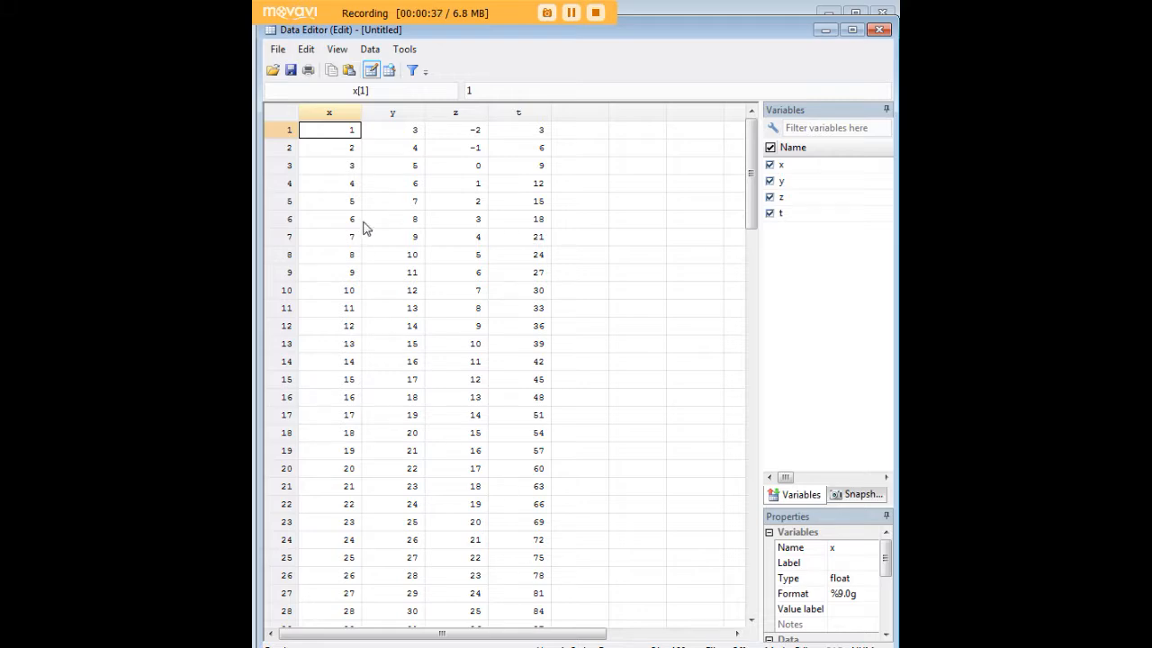
{"action": "scroll", "scroll_direction": "down", "scroll_amount": 3}
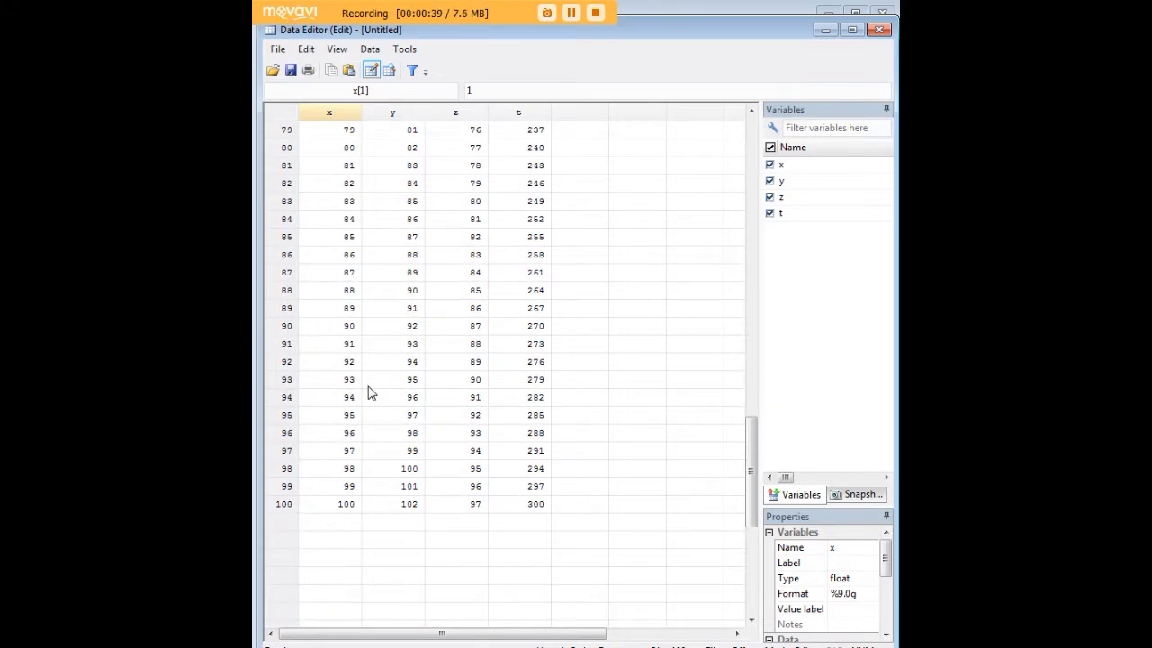
{"action": "scroll", "scroll_direction": "up", "scroll_amount": 3}
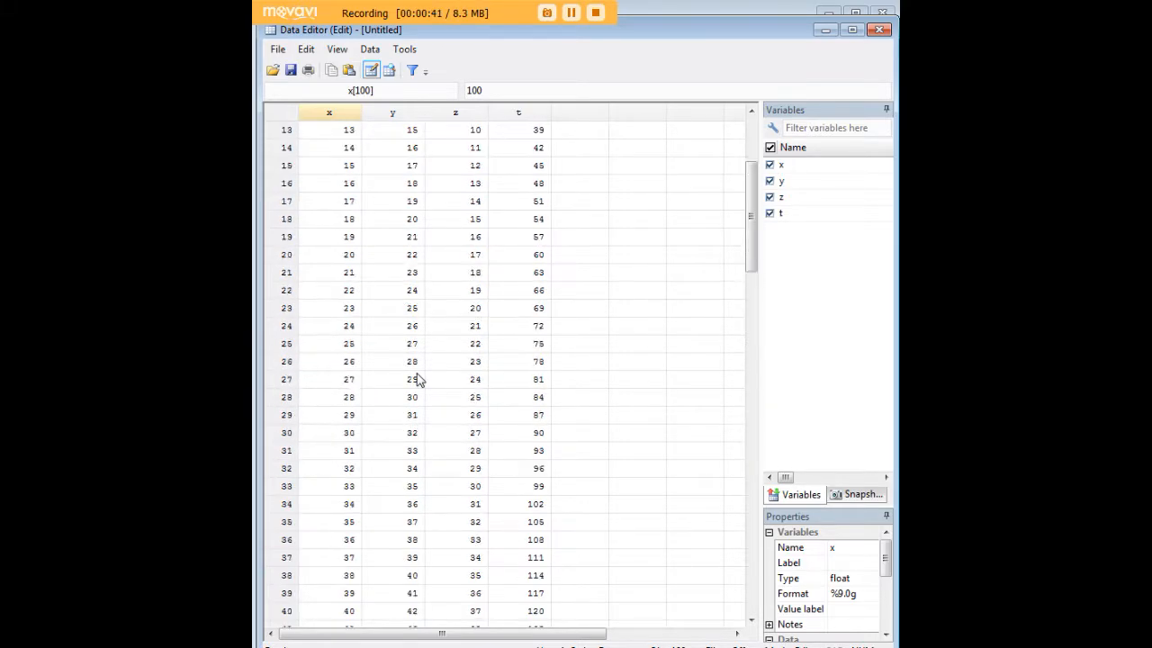
{"action": "scroll", "scroll_direction": "up", "scroll_amount": 3}
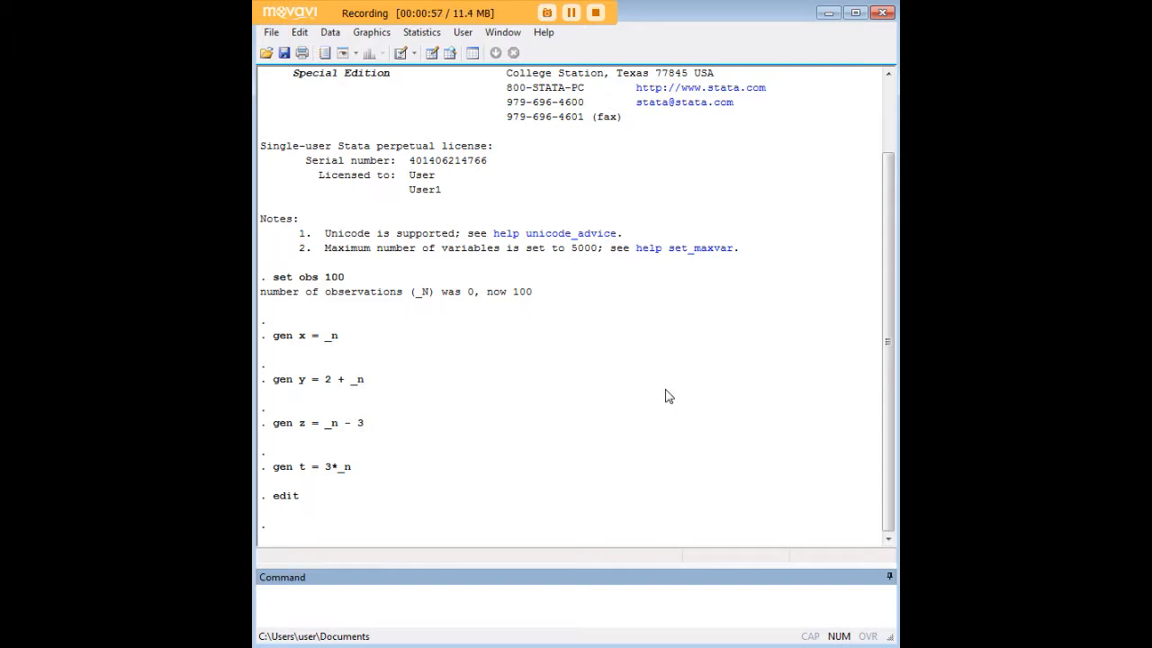
{"action": "left_click", "coordinate": [575, 592]}
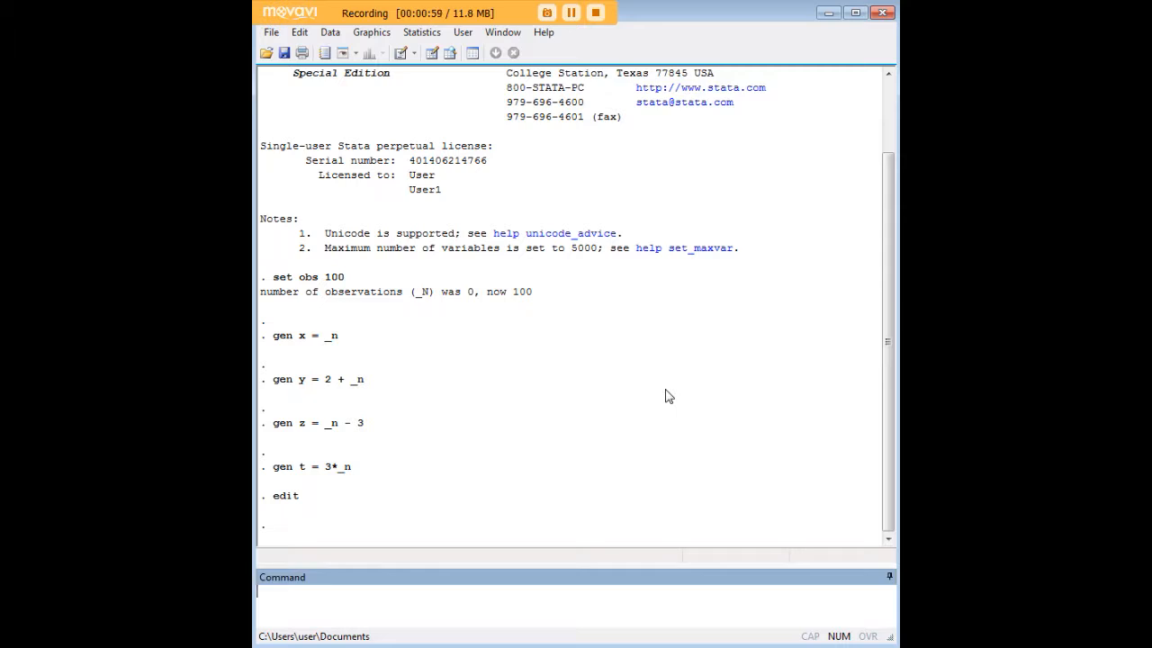
{"action": "mouse_move", "coordinate": [439, 378]}
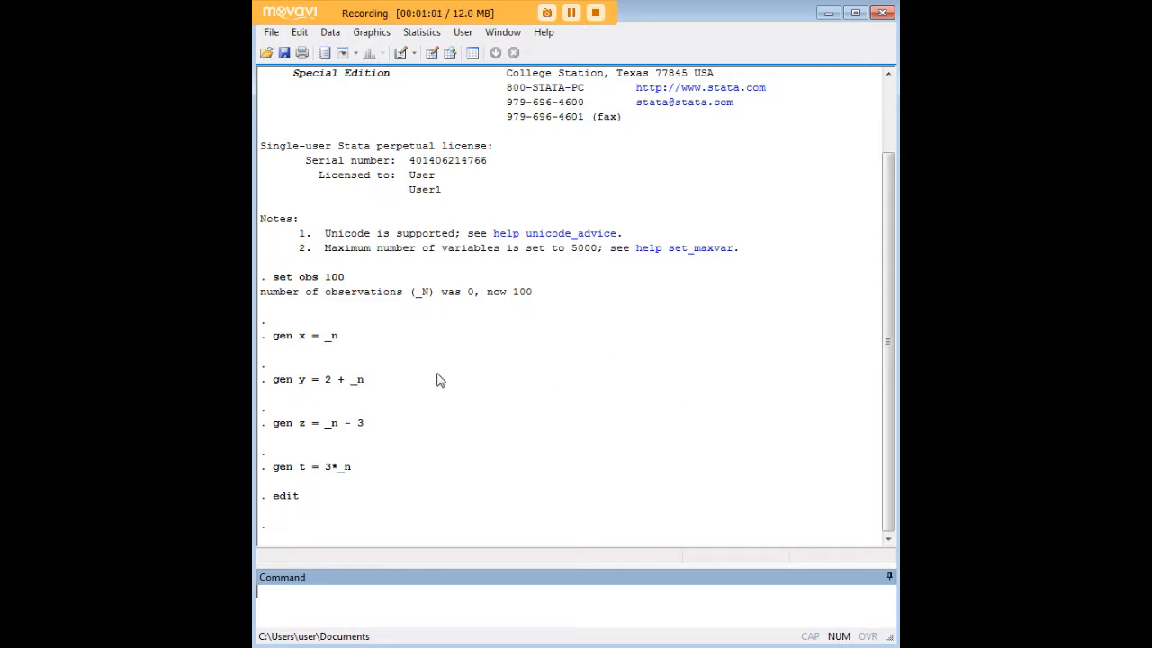
{"action": "double_click", "coordinate": [306, 336]}
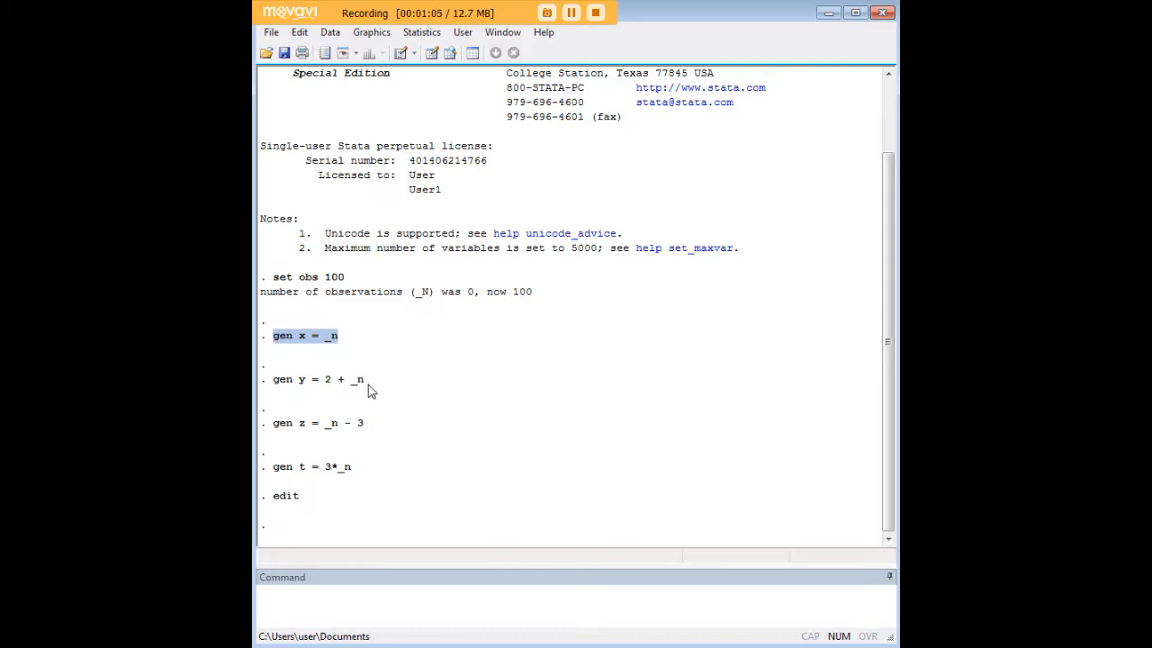
{"action": "double_click", "coordinate": [321, 378]}
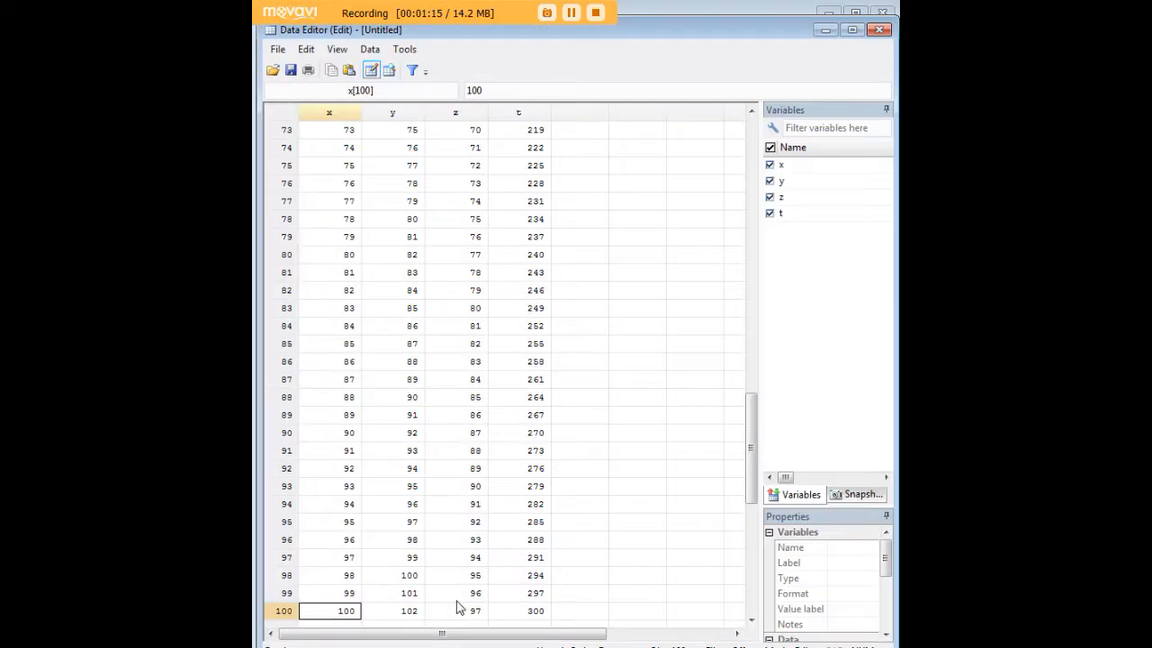
{"action": "scroll", "scroll_direction": "up", "scroll_amount": 3}
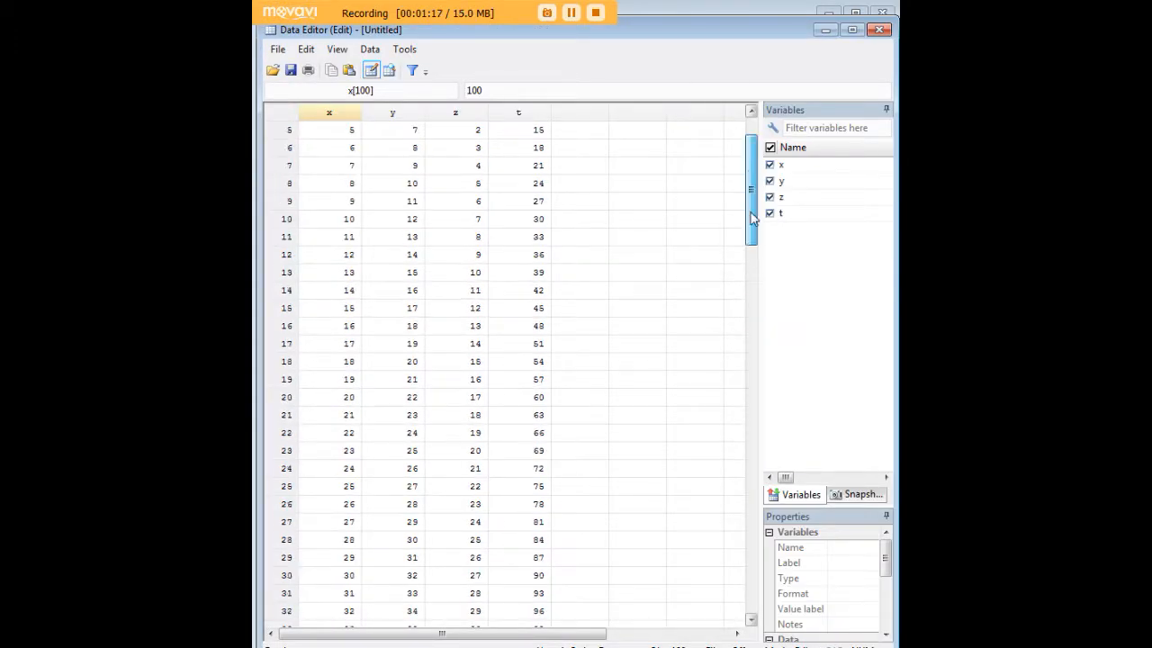
{"action": "left_click", "coordinate": [393, 129]}
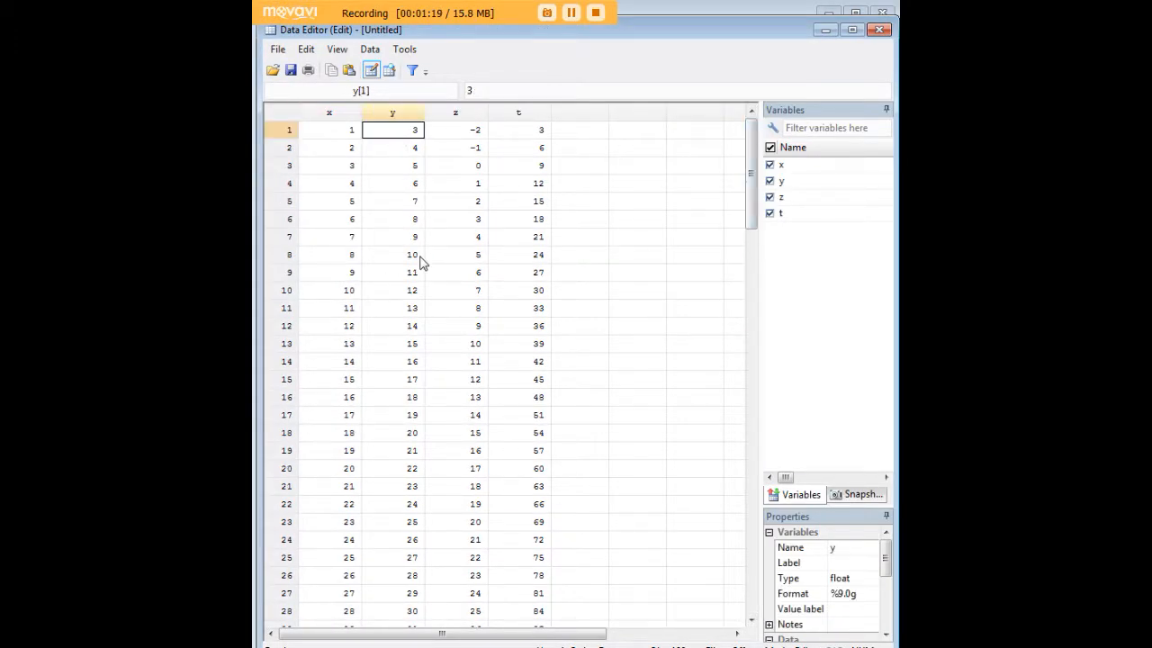
{"action": "scroll", "scroll_direction": "down", "scroll_amount": 3}
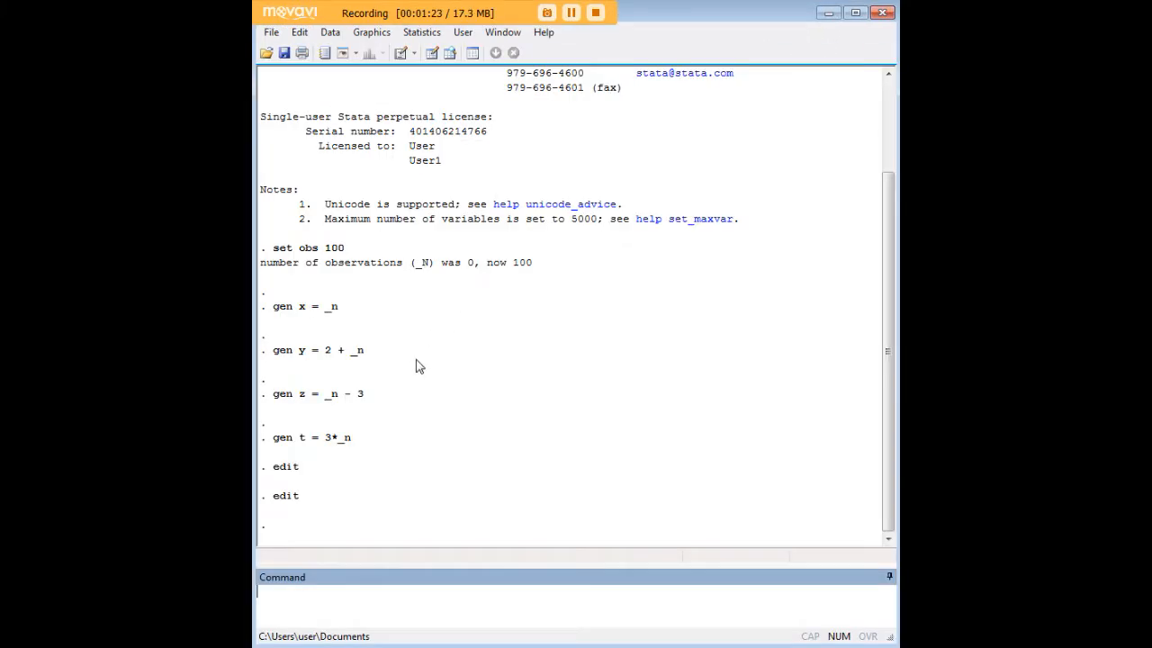
{"action": "double_click", "coordinate": [306, 392]}
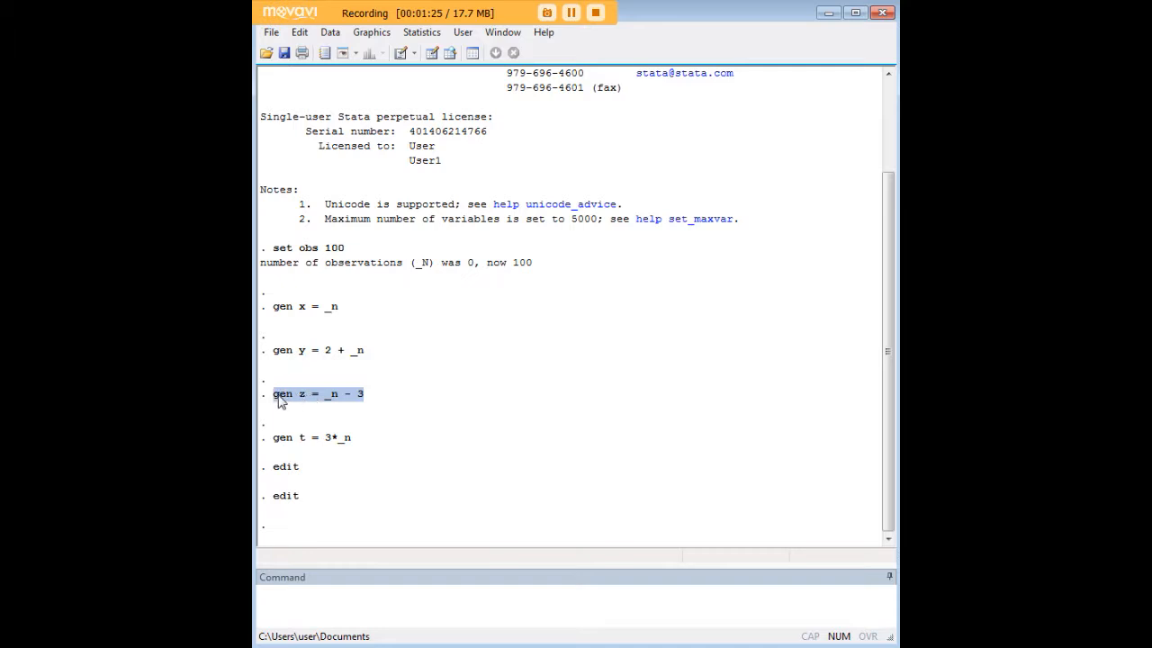
{"action": "mouse_move", "coordinate": [360, 399]}
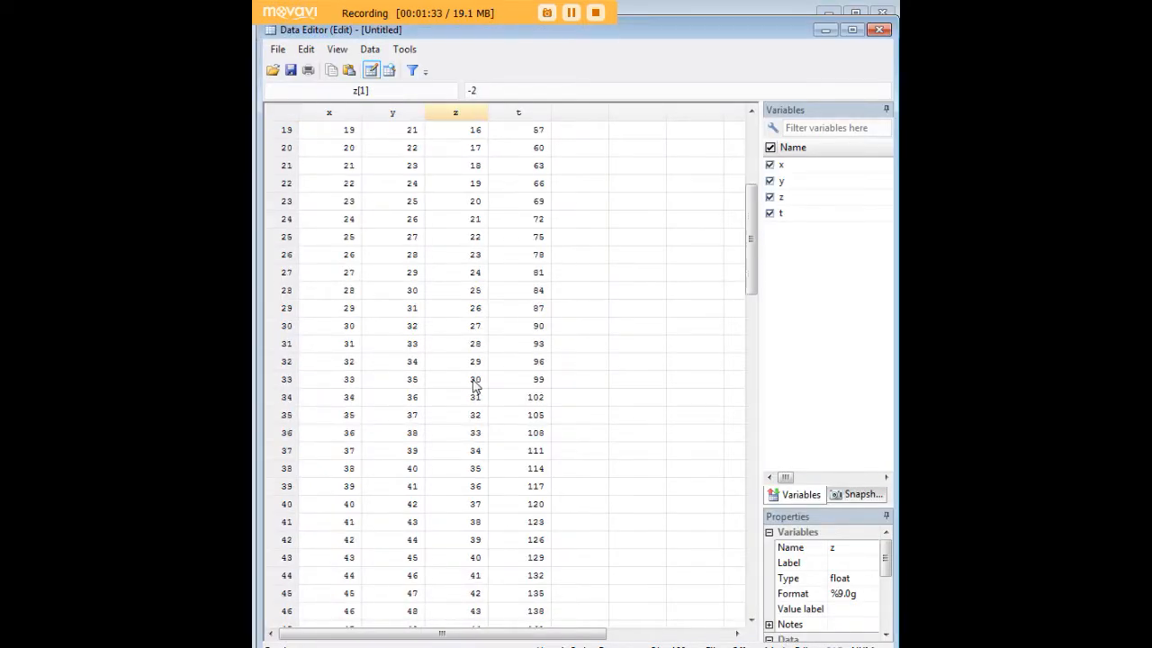
{"action": "scroll", "scroll_direction": "down", "scroll_amount": 3}
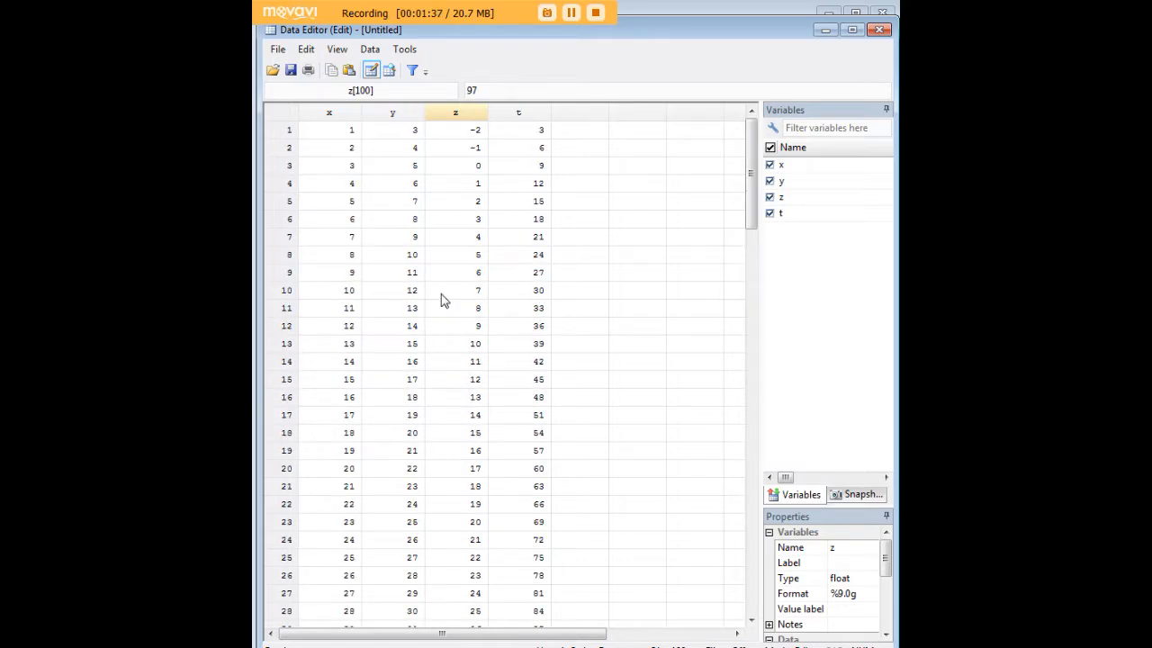
{"action": "mouse_move", "coordinate": [711, 83]}
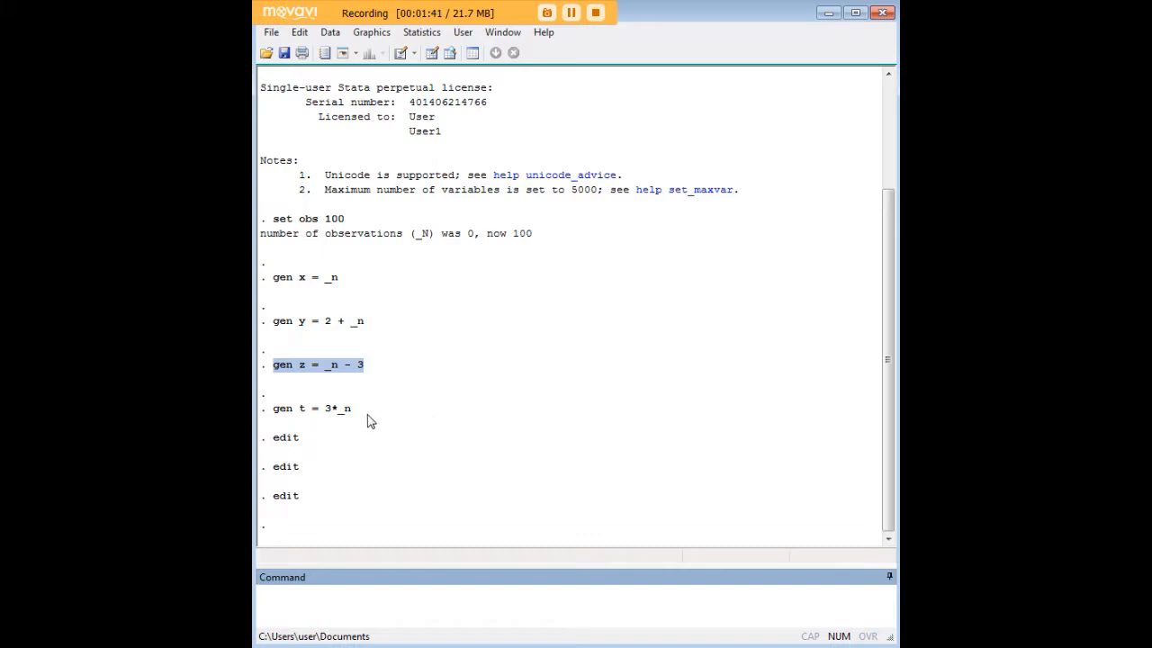
View the 100 observations of x, y, z, t in the Data Editor and scroll the rows.
{"action": "left_click", "coordinate": [309, 407]}
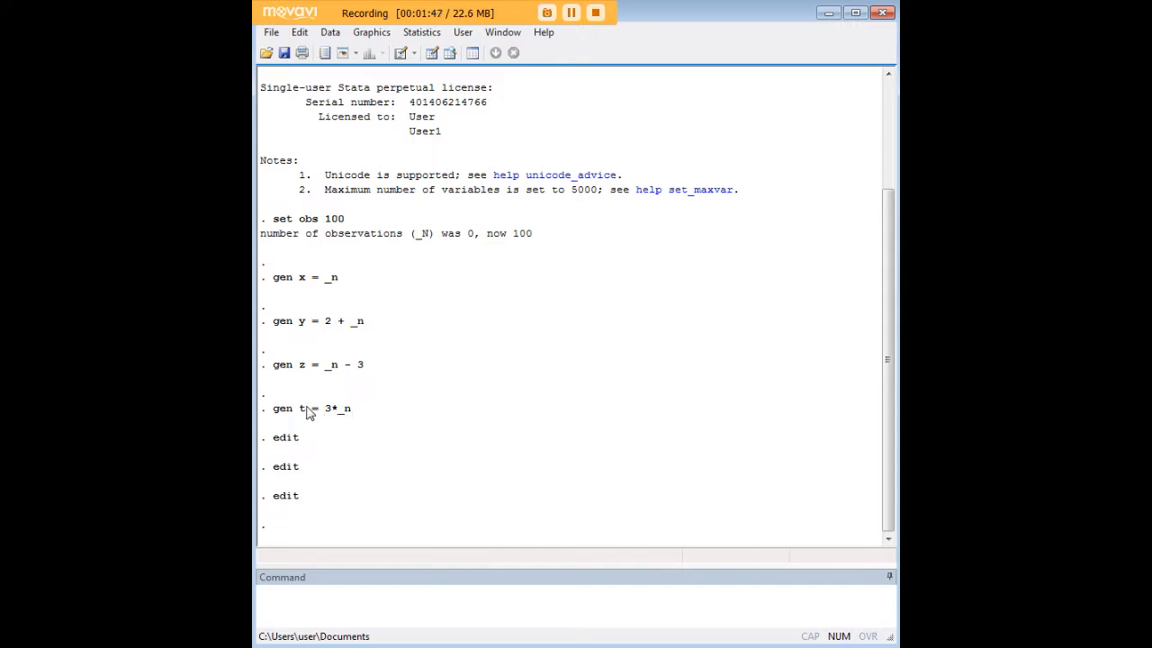
{"action": "mouse_move", "coordinate": [322, 421]}
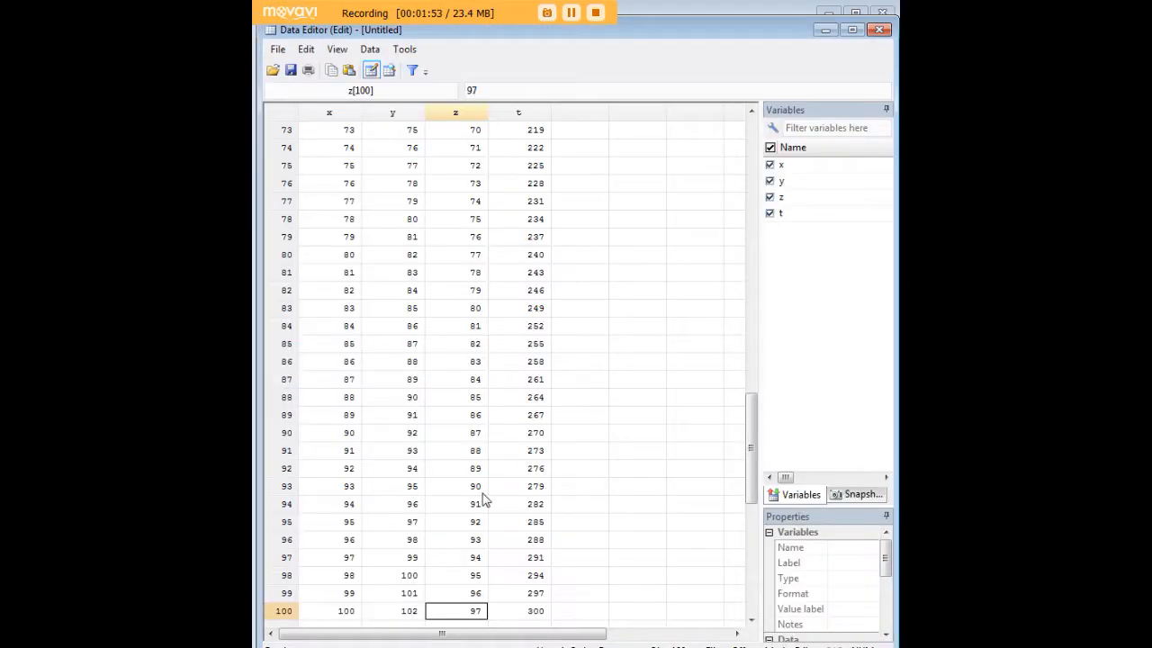
{"action": "scroll", "scroll_direction": "up", "scroll_amount": 3}
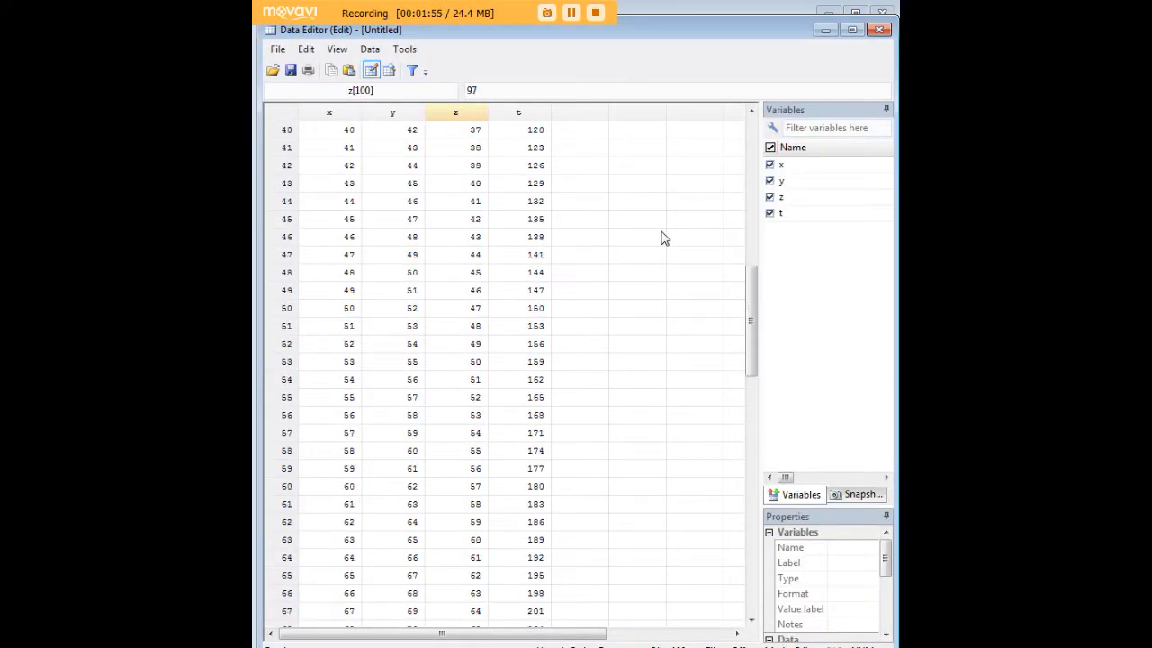
{"action": "mouse_move", "coordinate": [596, 331]}
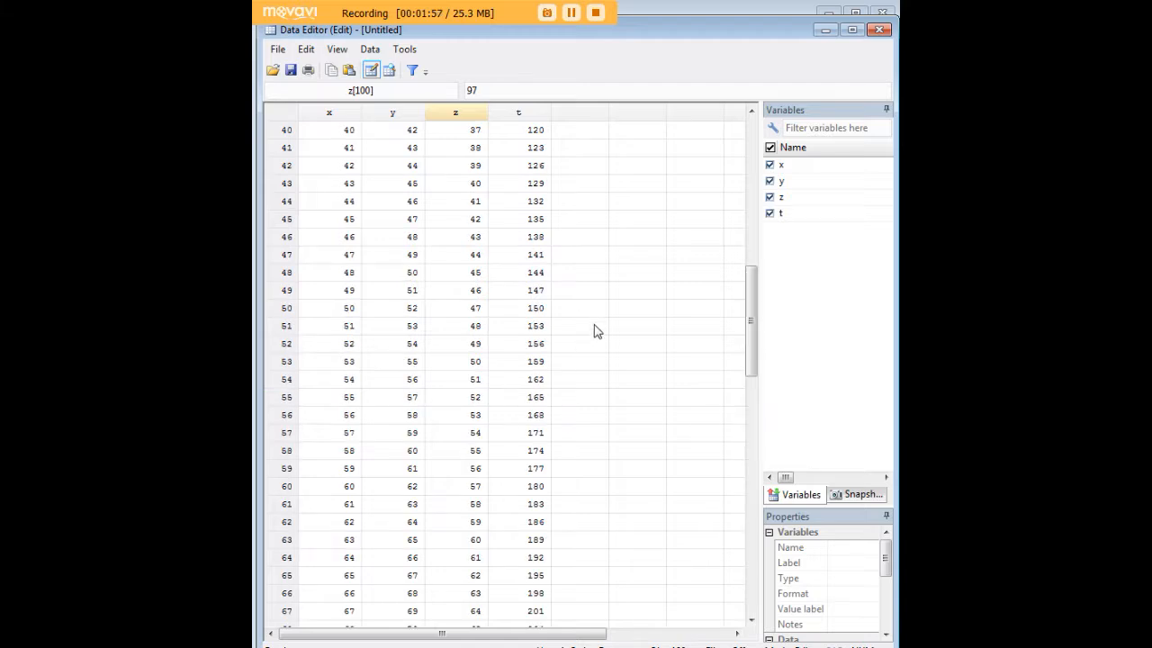